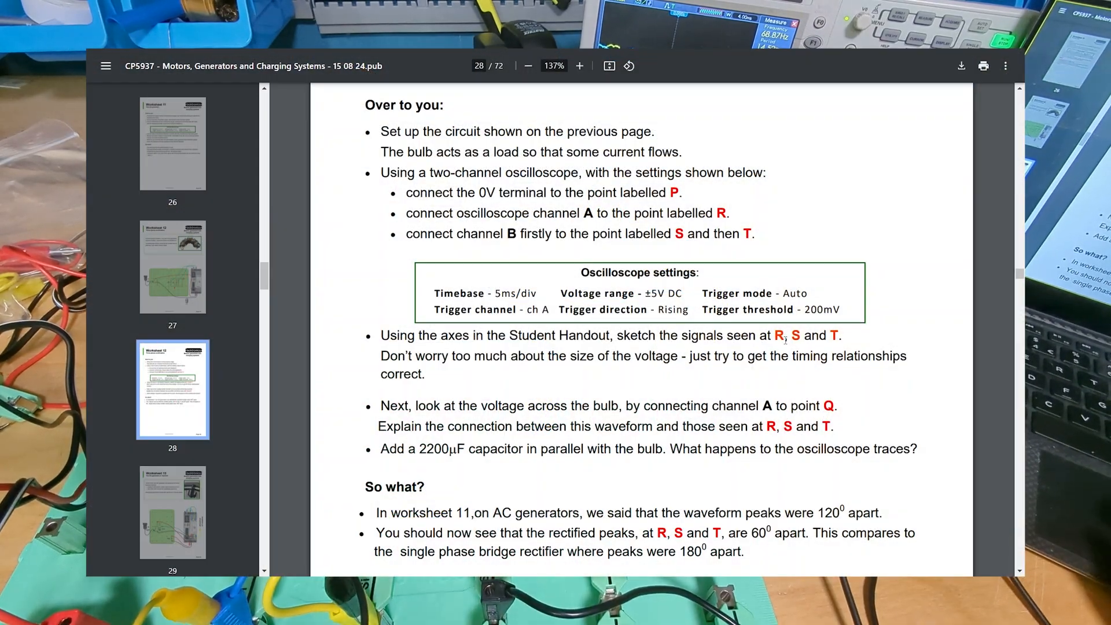
scroll("down", 3)
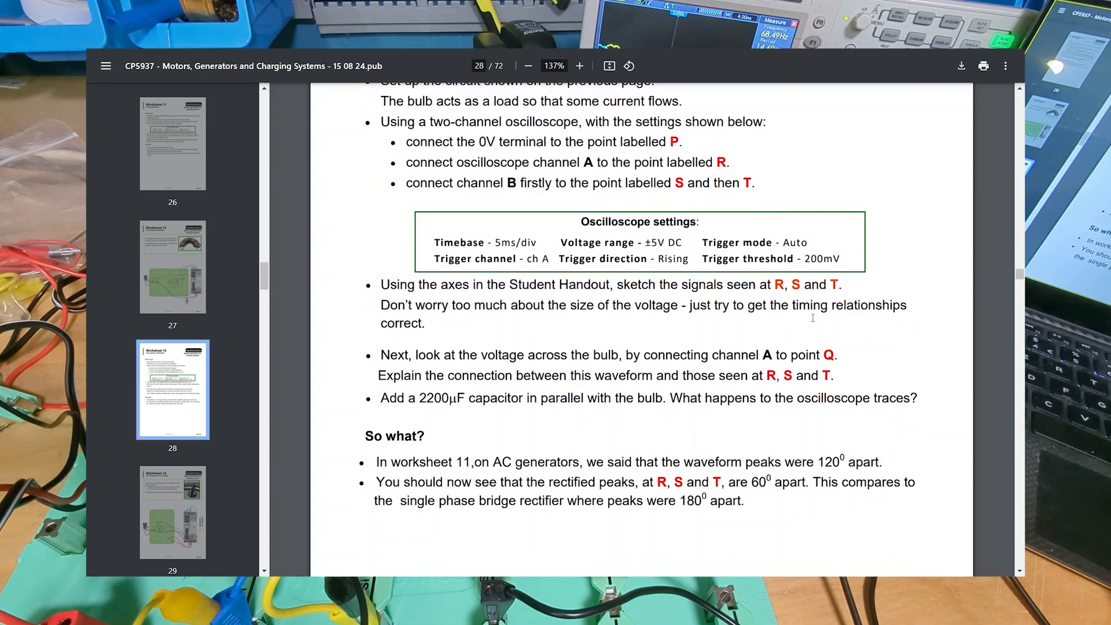
scroll("down", 3)
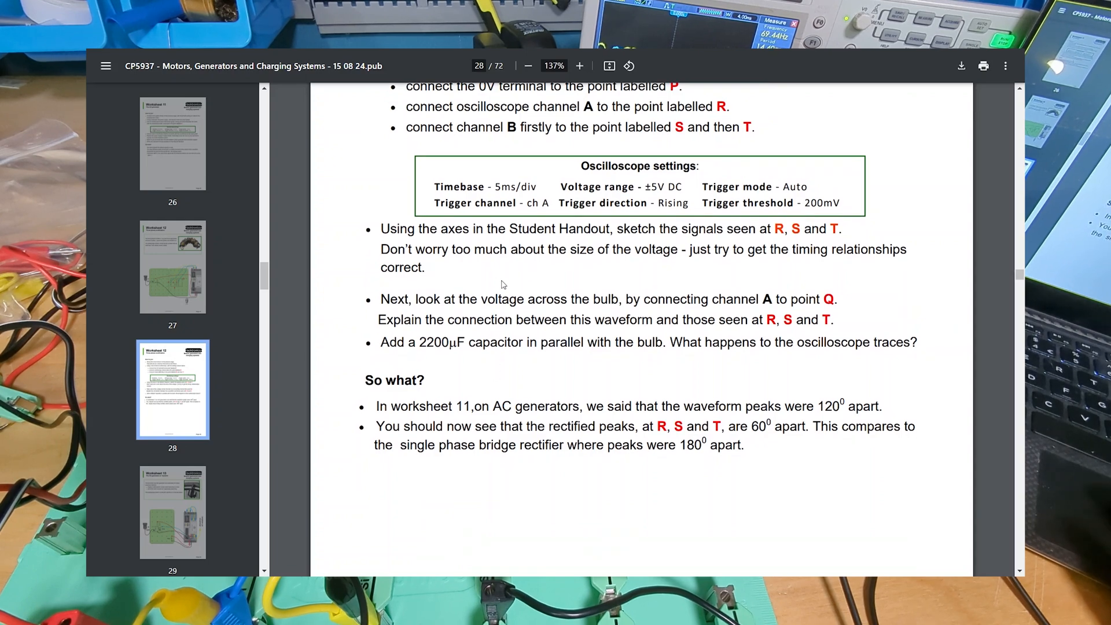
mouse_move(630, 292)
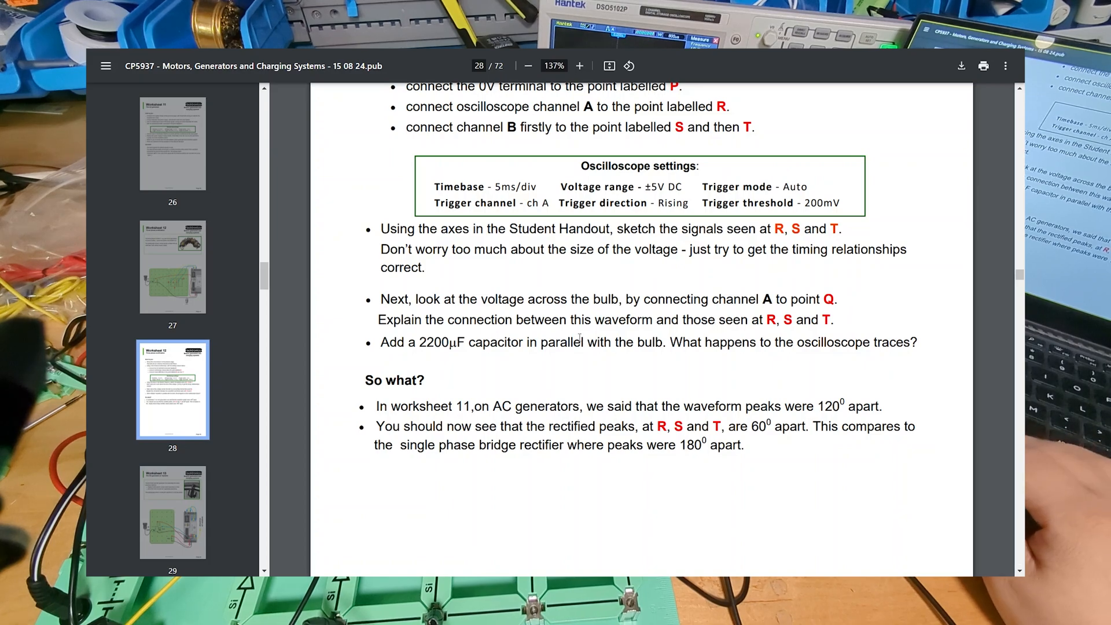
scroll("down", 3)
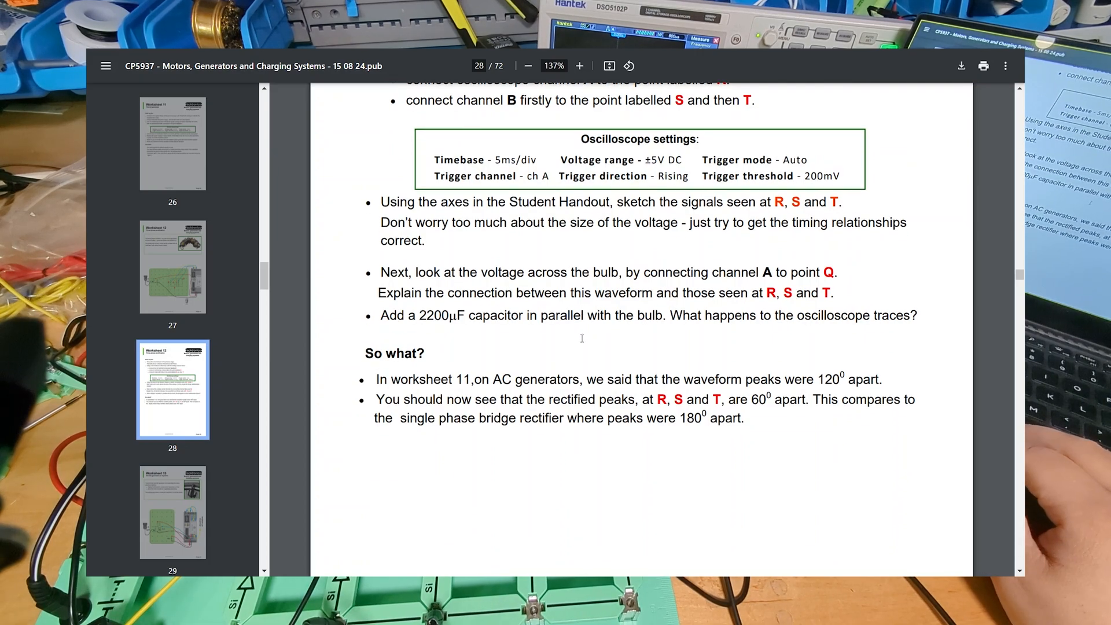
scroll("up", 3)
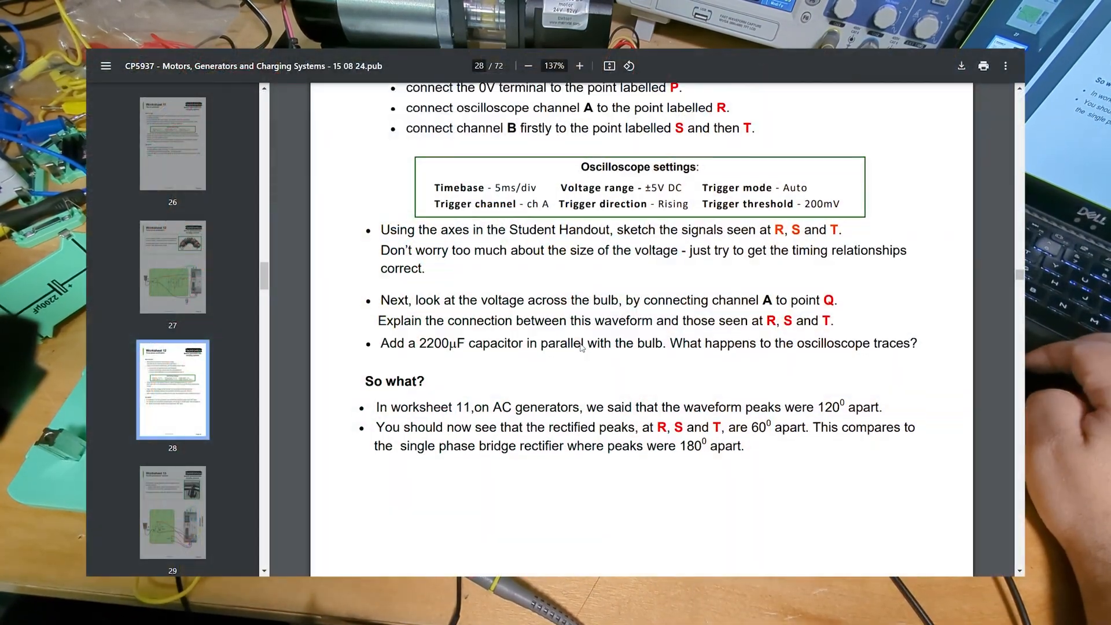
scroll("up", 3)
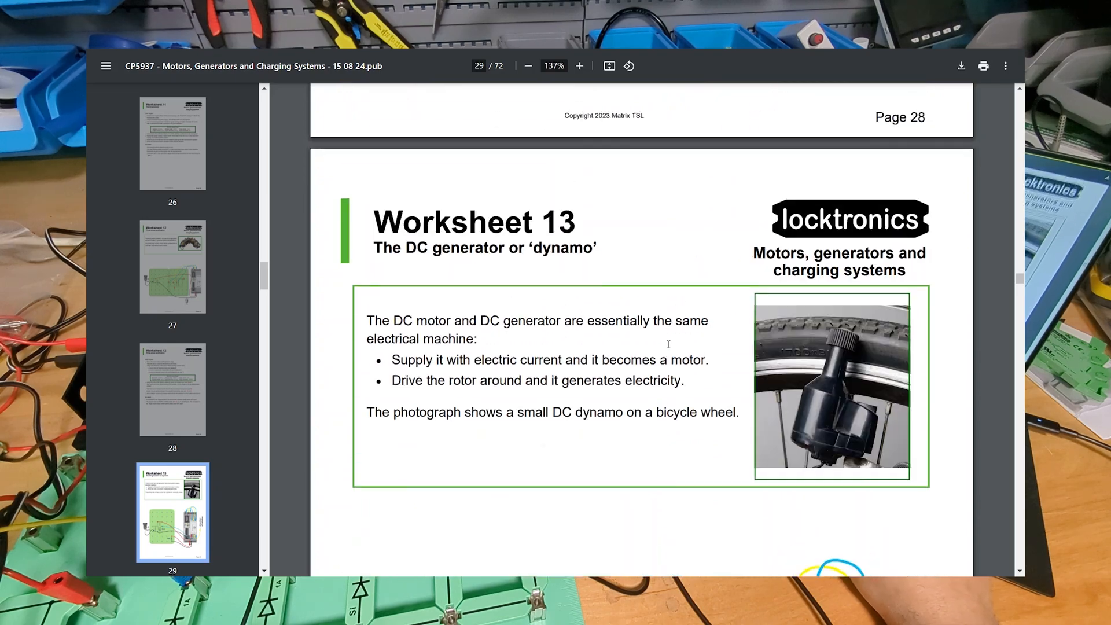
scroll("up", 3)
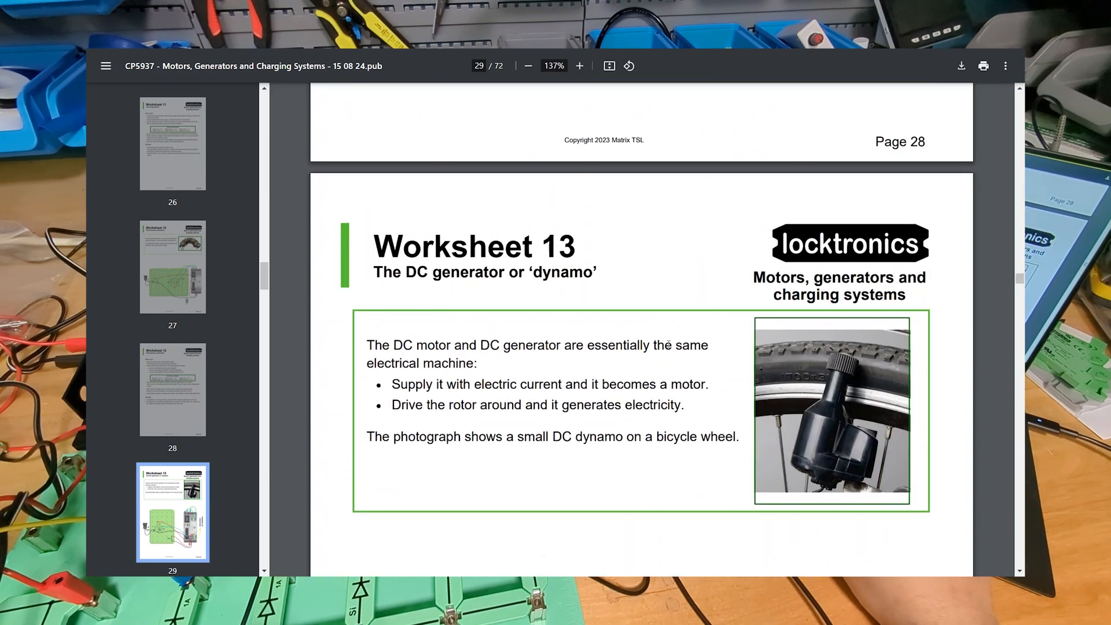